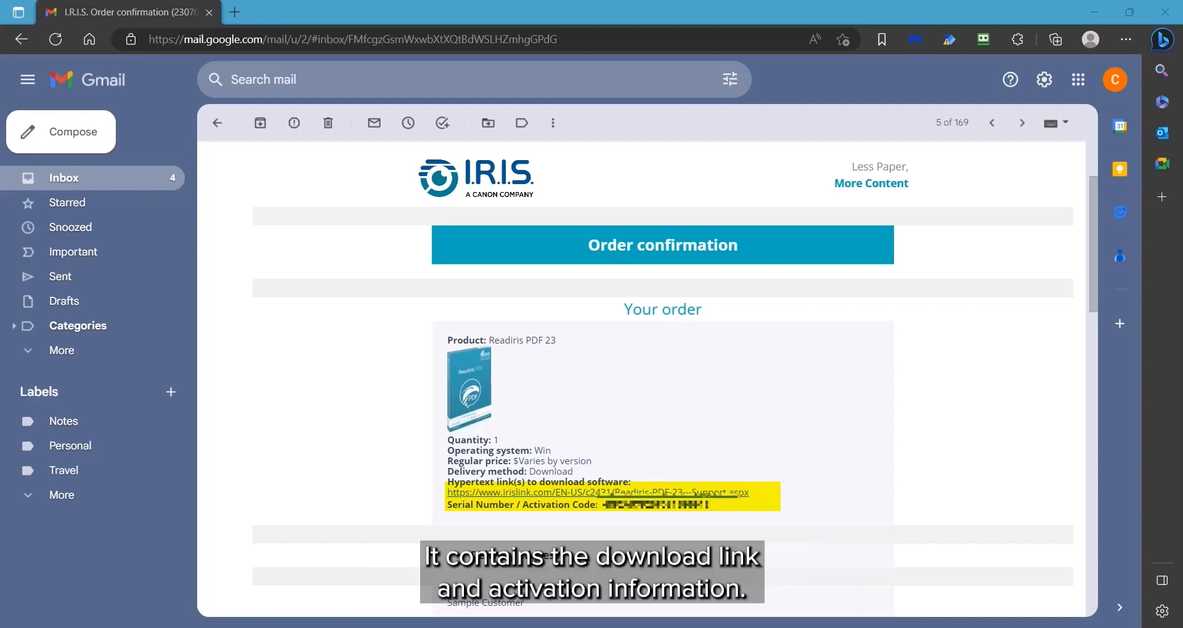
From the email link, reach Download Software on the IRIS page and start the Windows .msi download
click(61, 350)
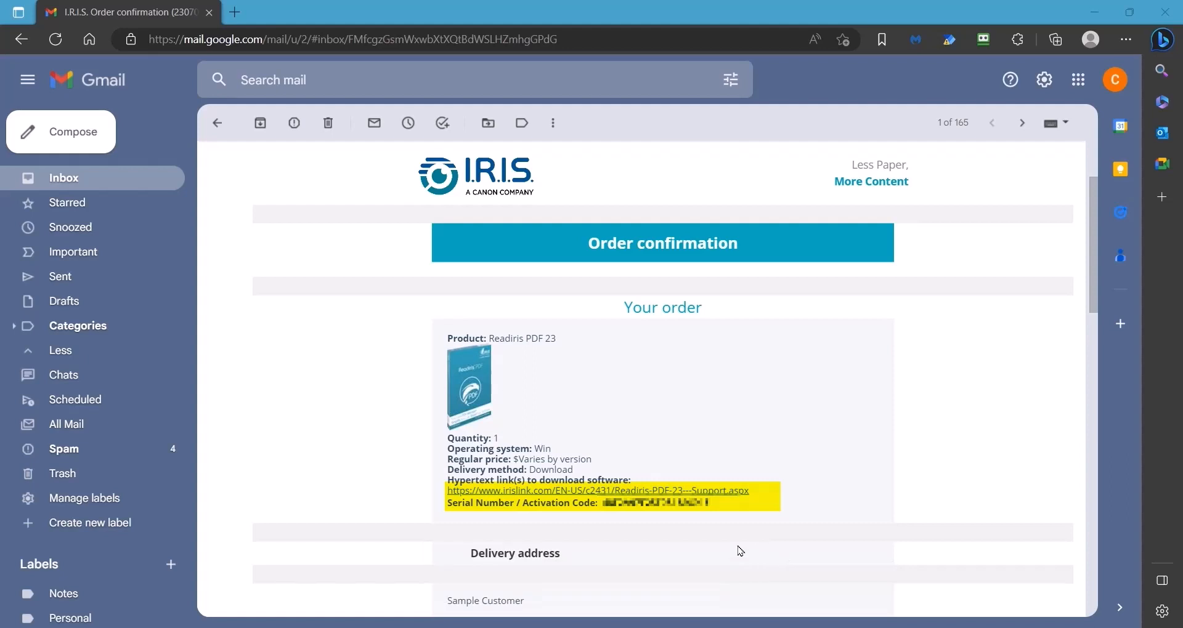
click(596, 491)
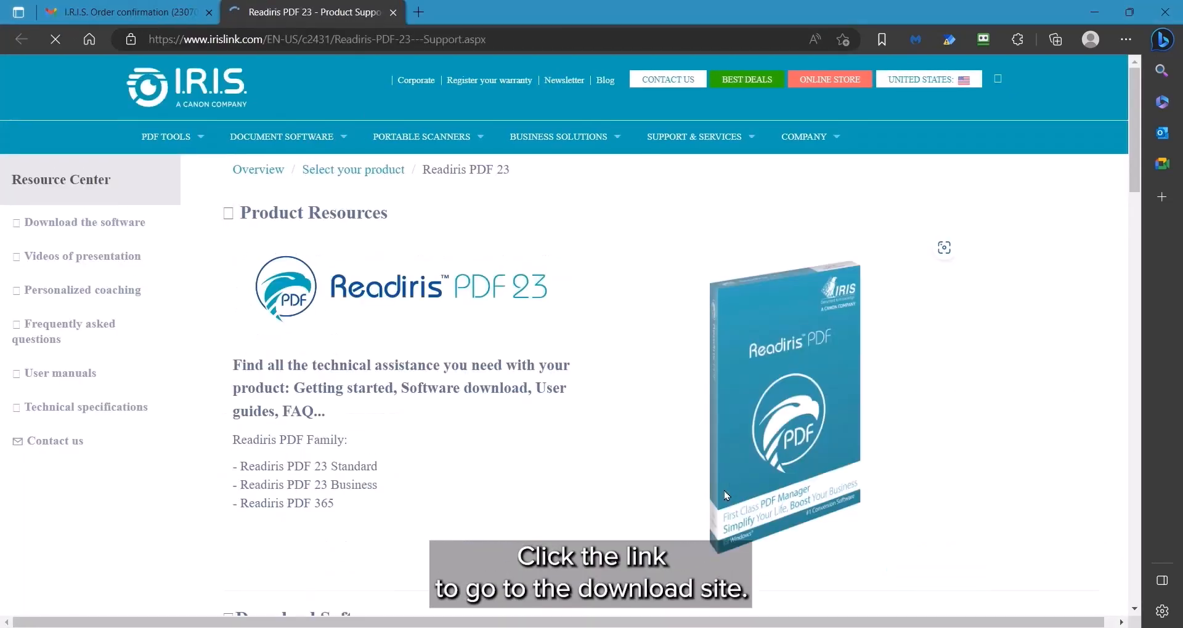
scroll(down, 3)
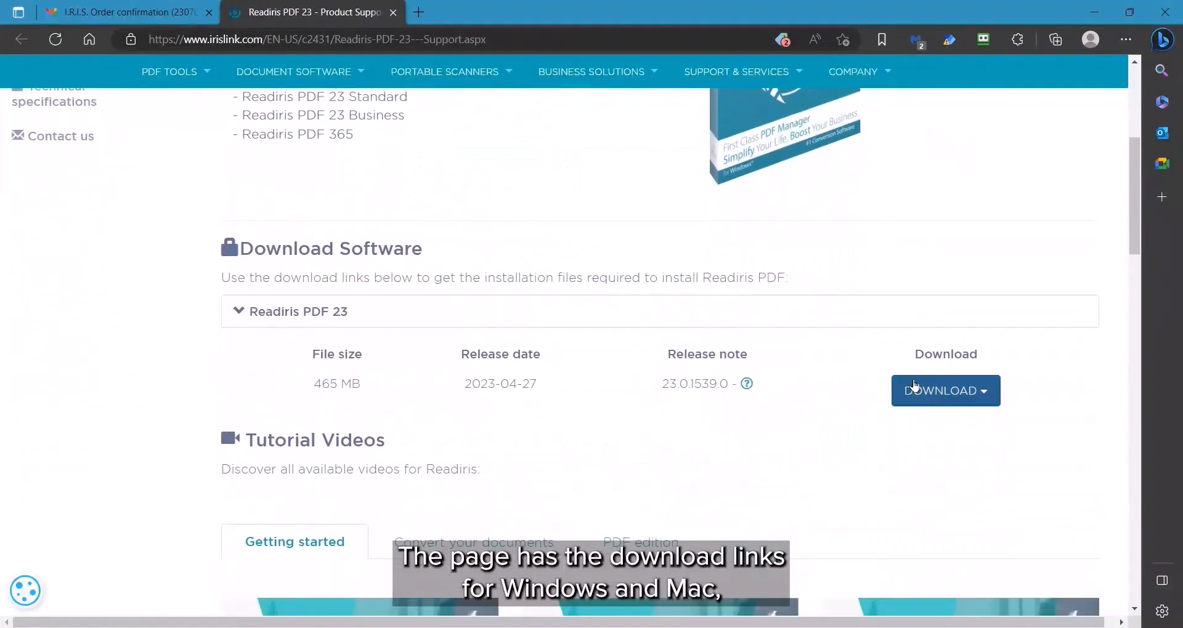
click(944, 390)
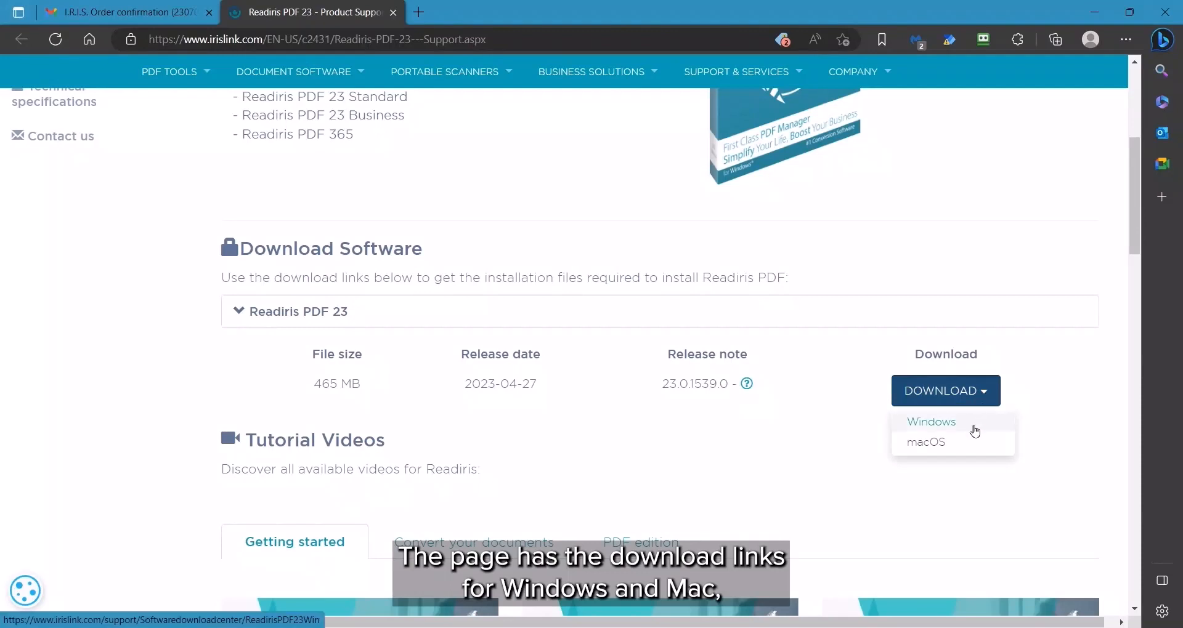
scroll(down, 3)
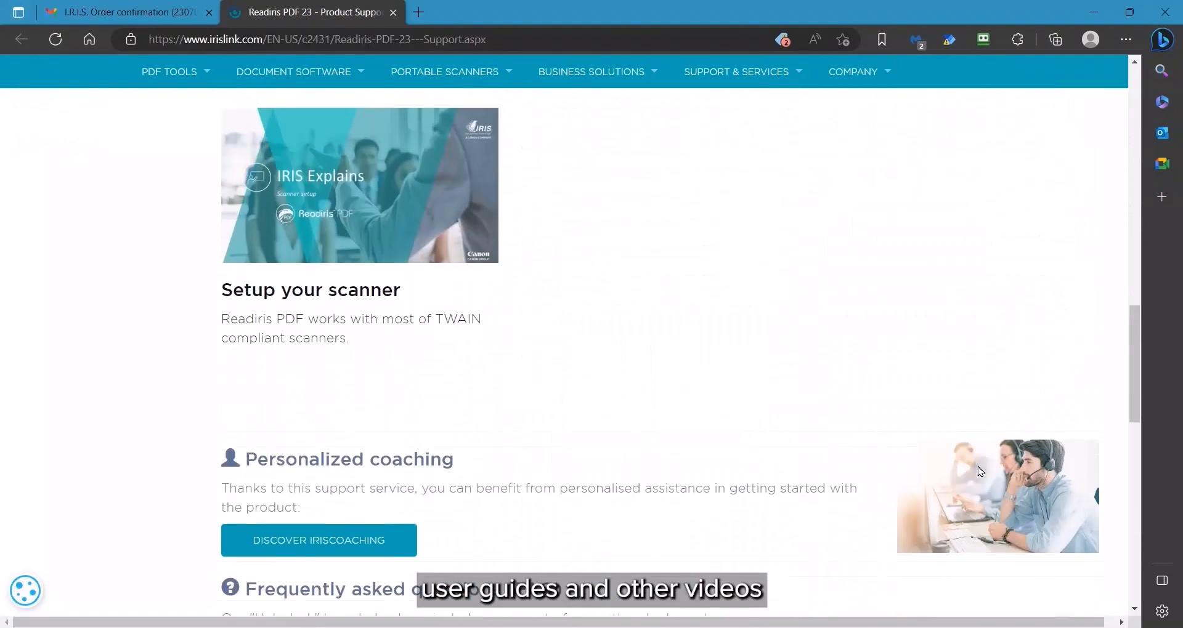
scroll(down, 3)
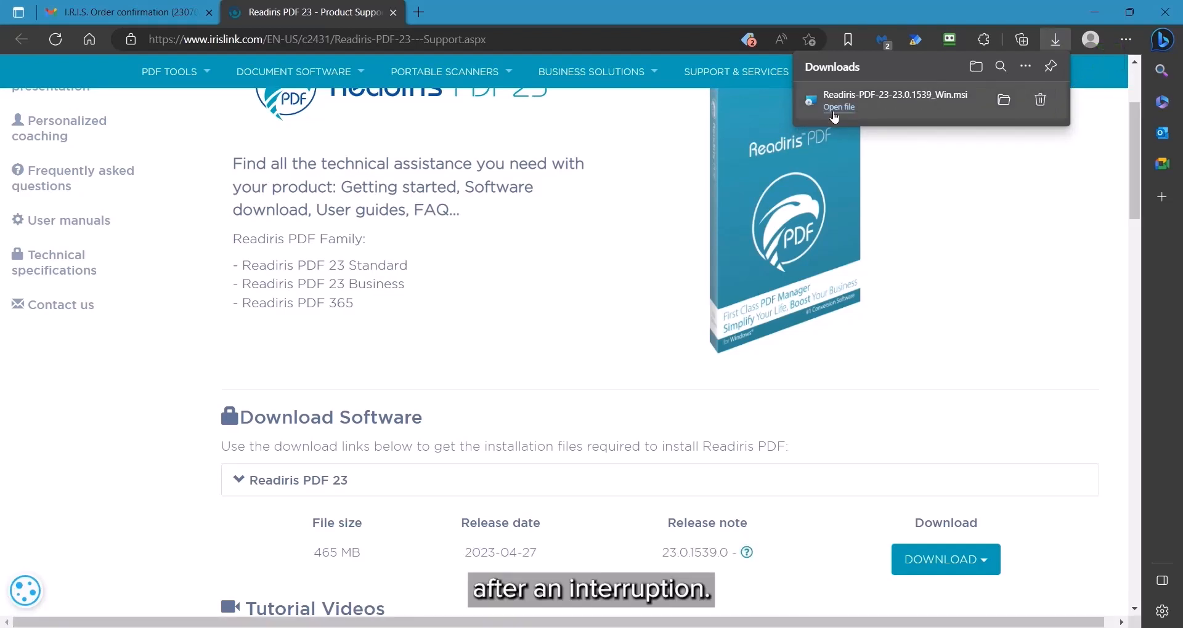
mouse_move(964, 68)
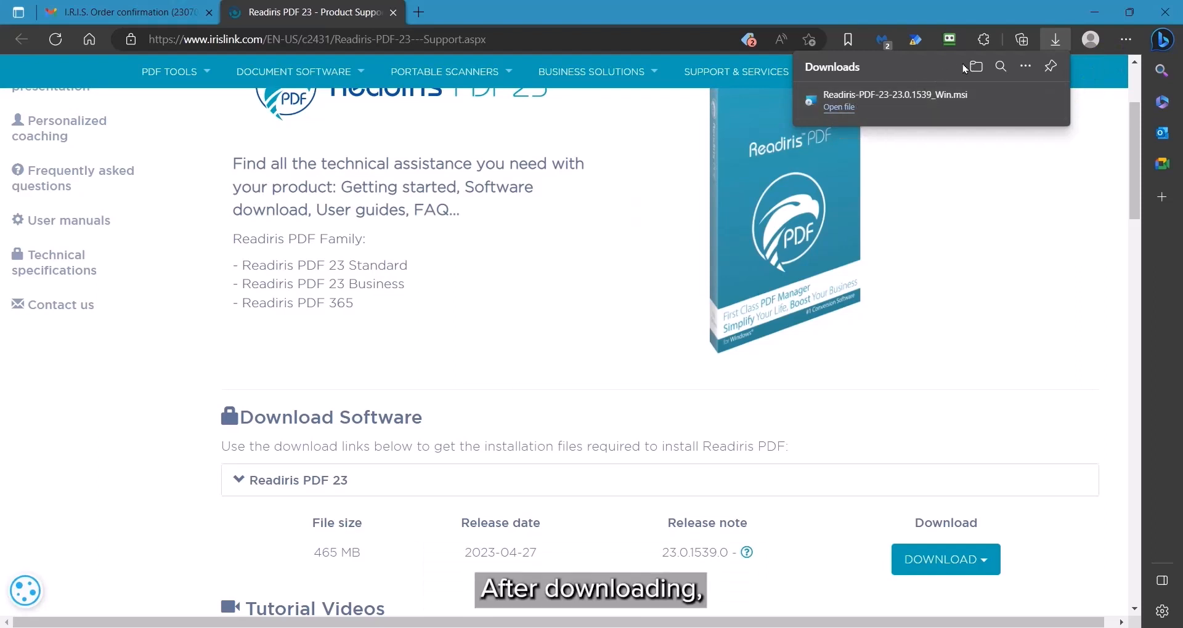
mouse_move(976, 67)
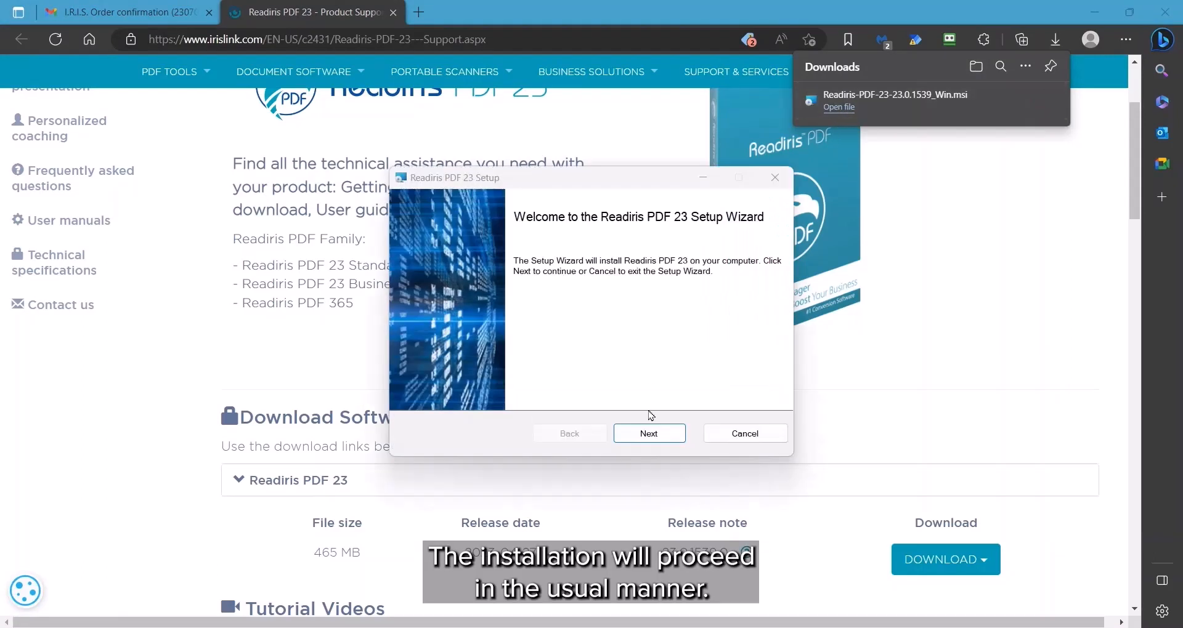
Run the Readiris PDF 23 Setup Wizard to completion and finish it
click(648, 433)
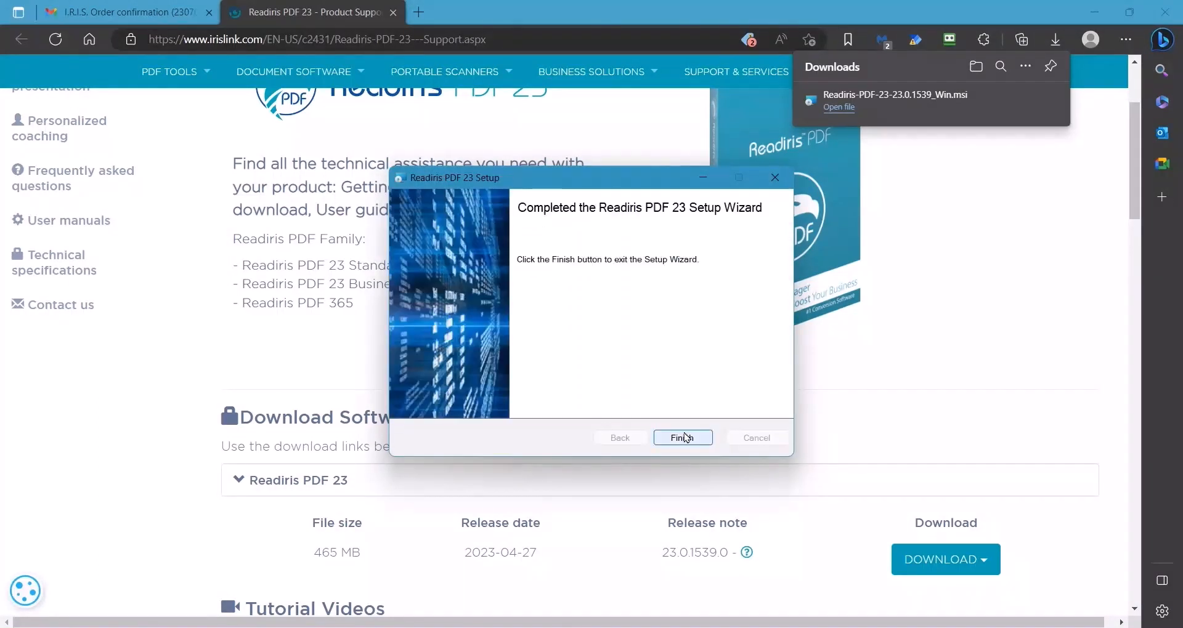
click(682, 438)
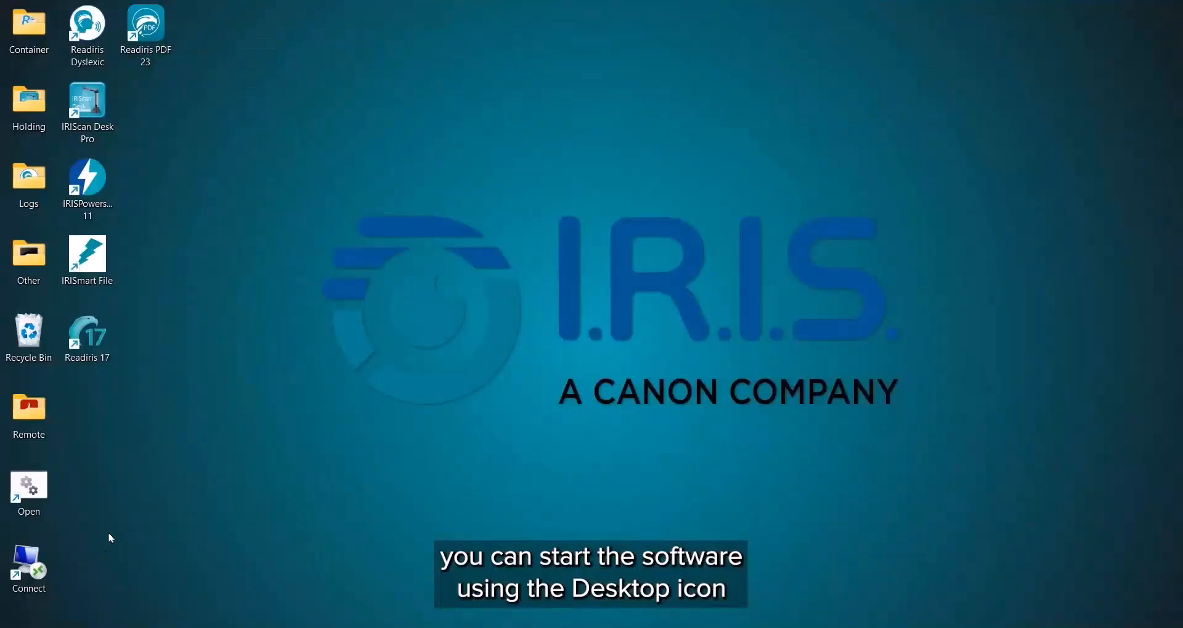
Launch Readiris PDF 23 from the R section of the Start menu's All apps list
click(145, 30)
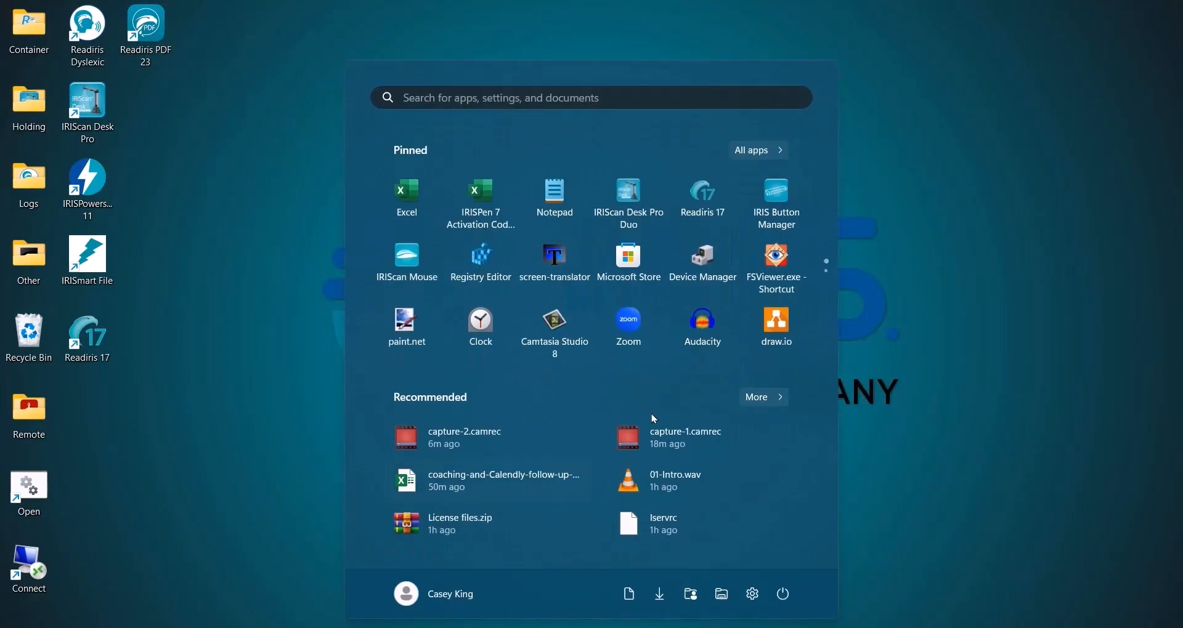
click(753, 150)
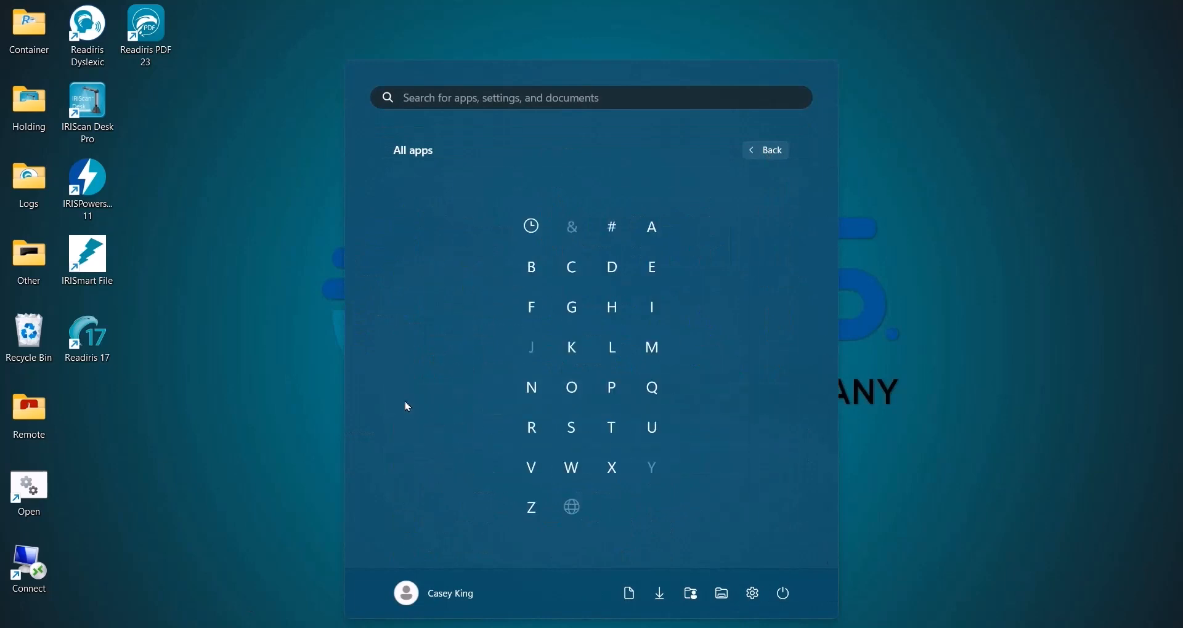
click(531, 428)
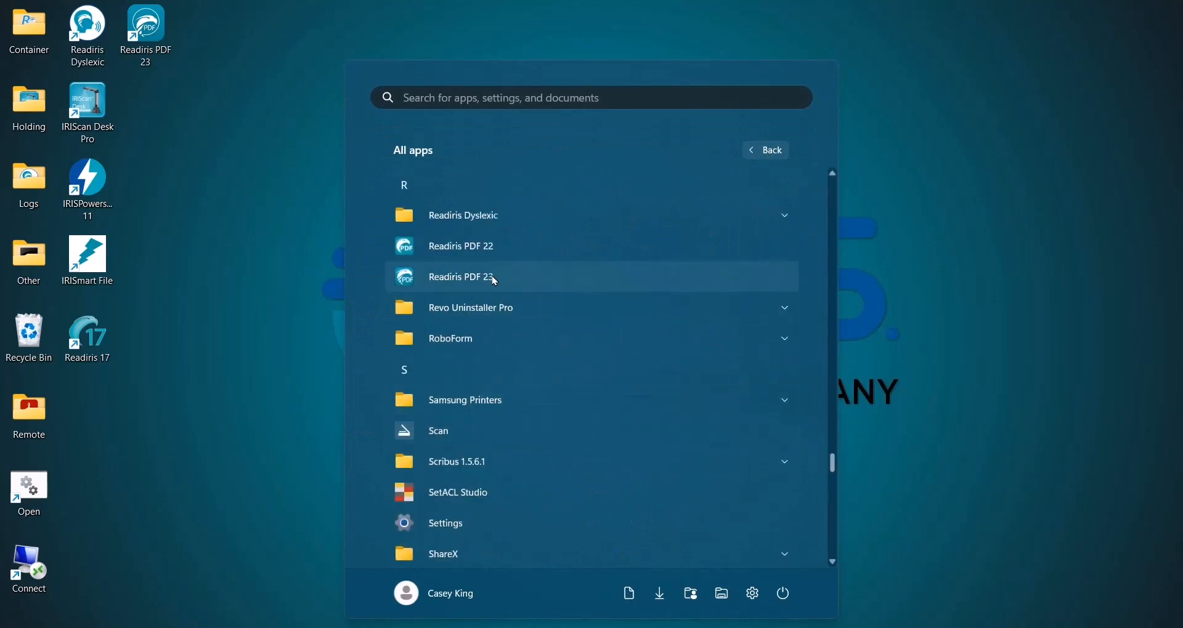
click(461, 277)
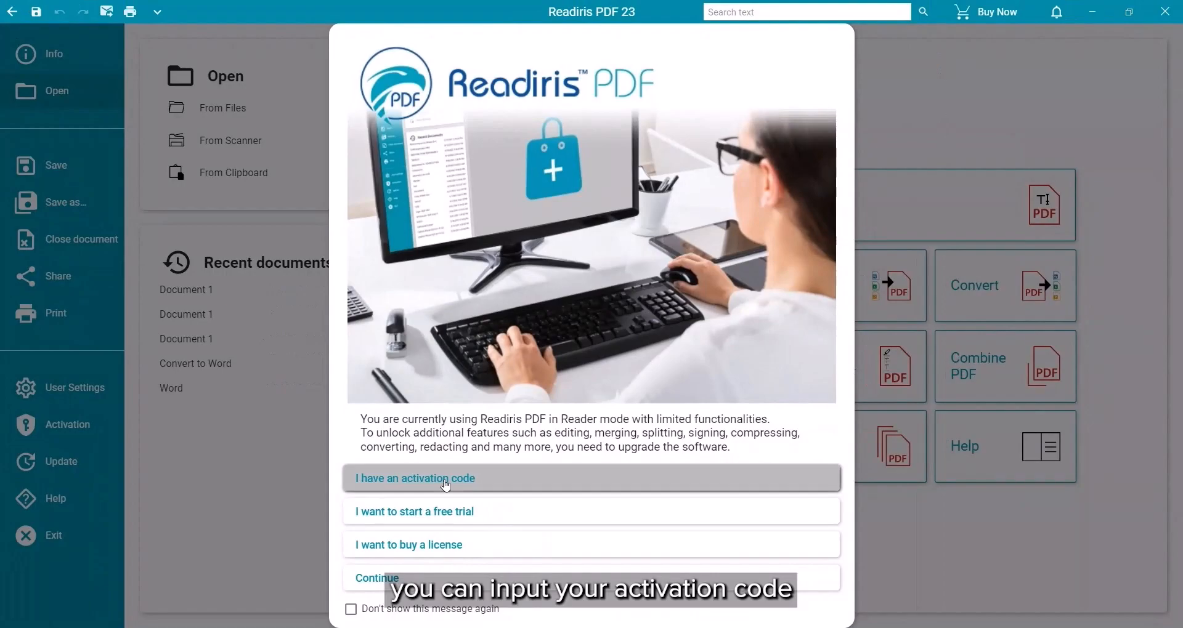
Enter the activation code, activate online, and dismiss the activation successful message
click(414, 477)
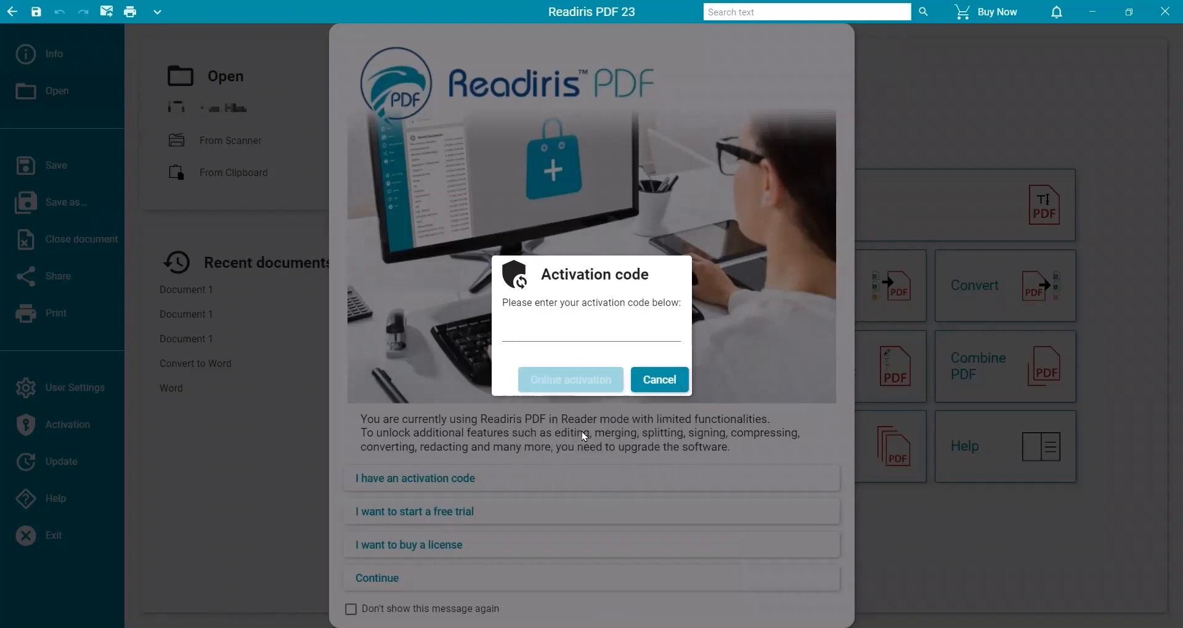
click(571, 380)
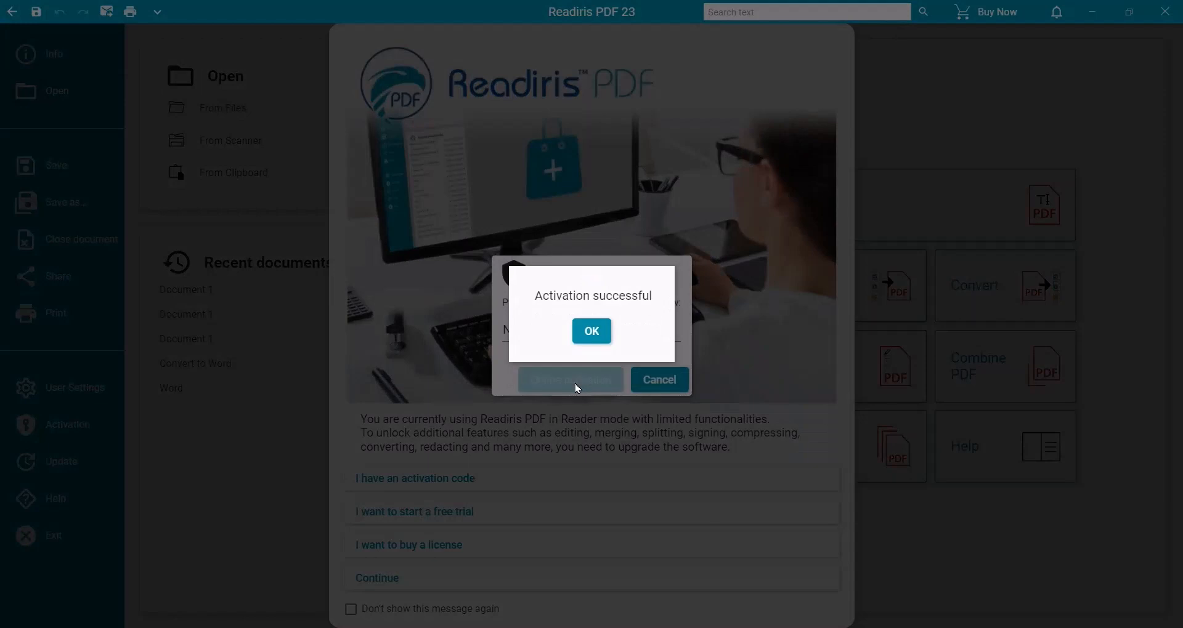
click(590, 330)
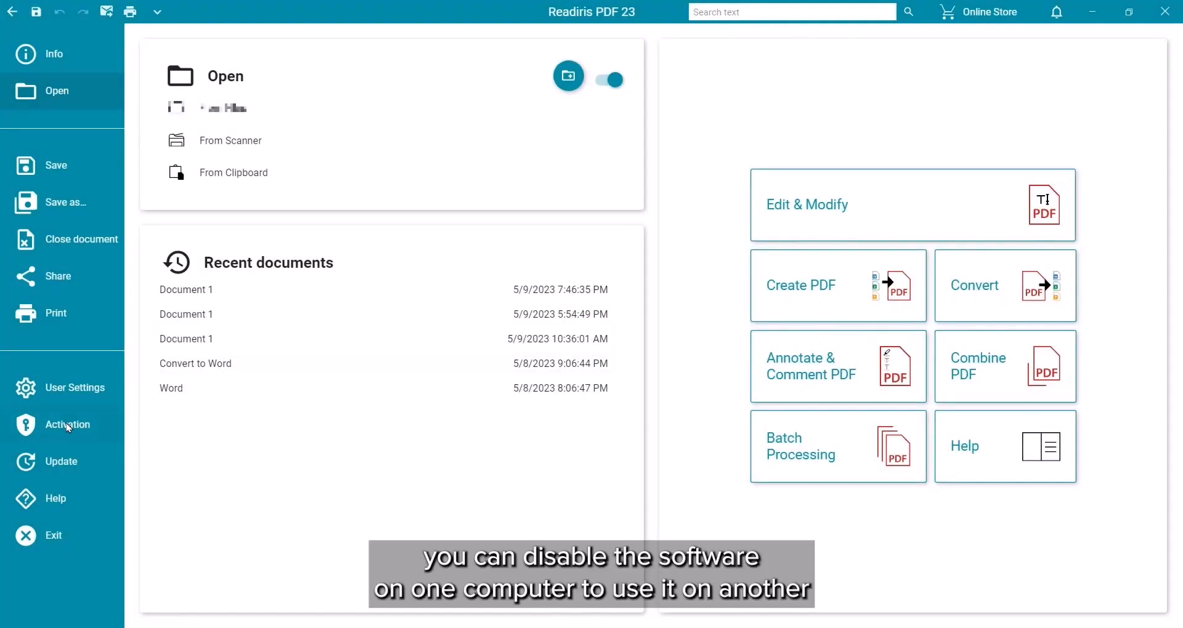
On the Activation screen, copy the current activation code into the code entry field
click(67, 424)
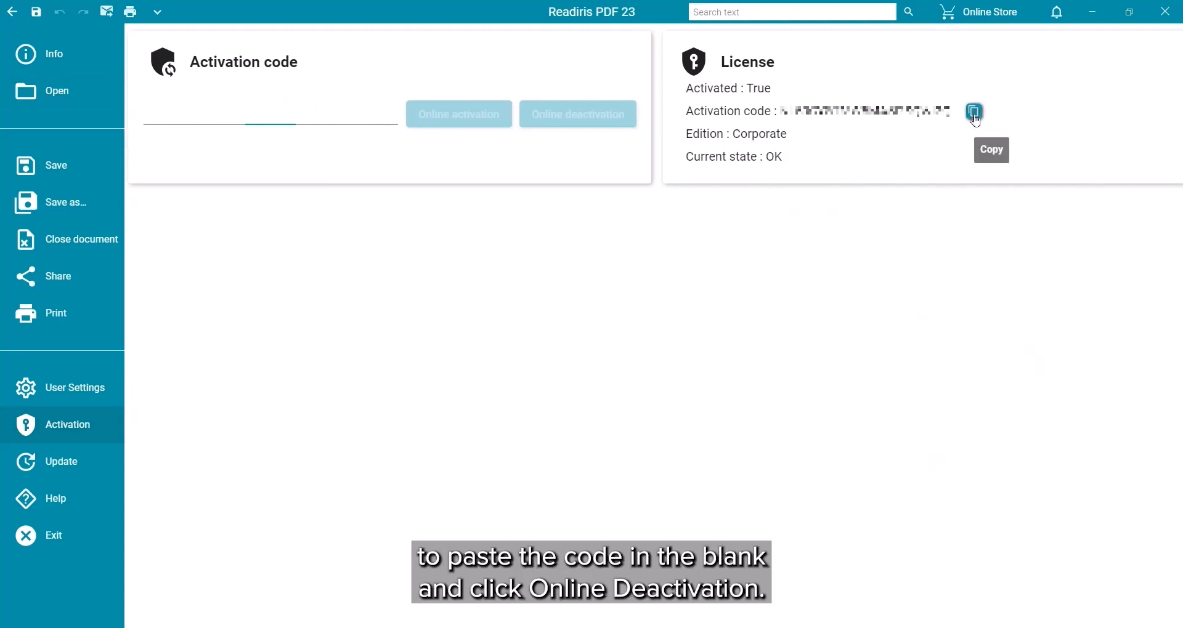
click(270, 114)
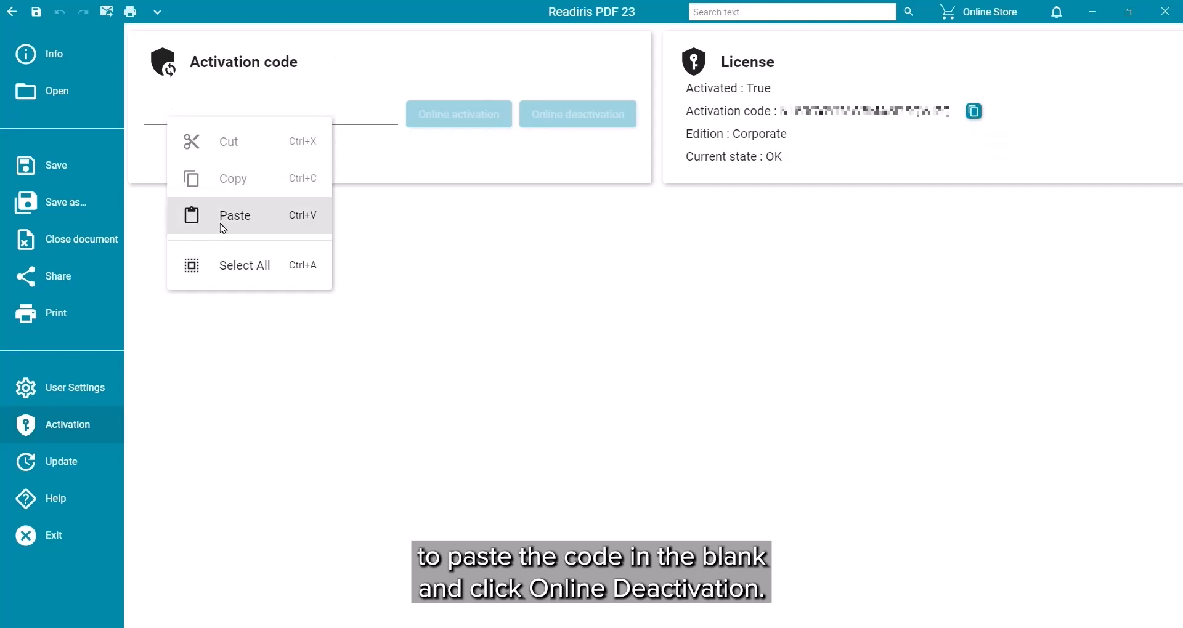
click(235, 214)
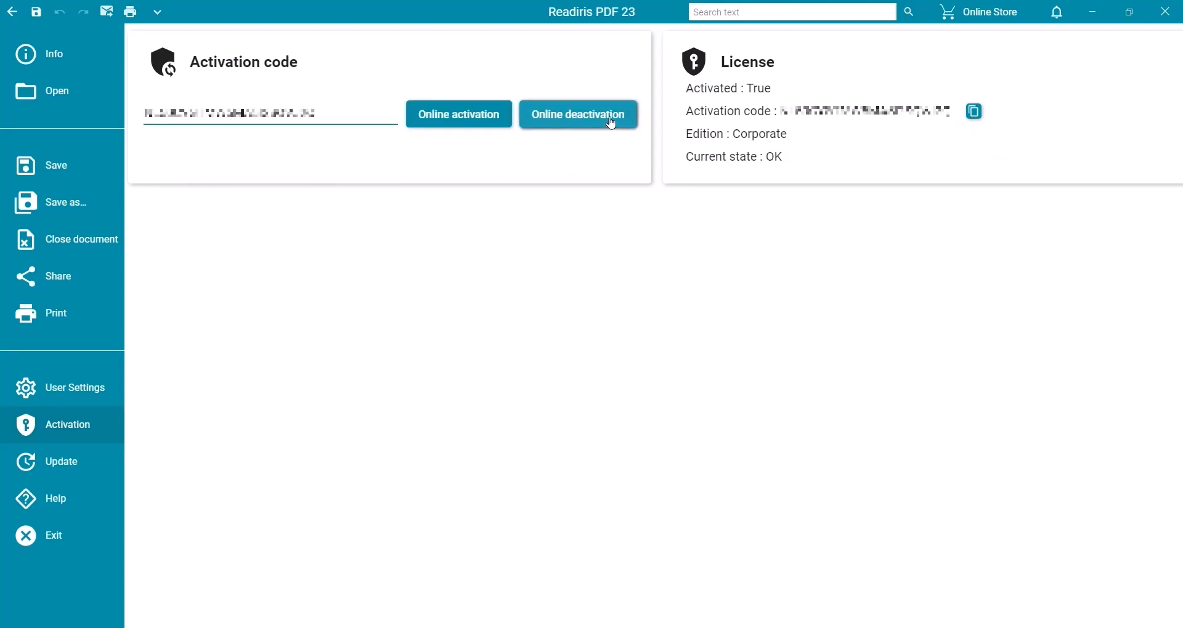
Deactivate the license online, then reactivate it, ending as Corporate edition with state OK
click(578, 114)
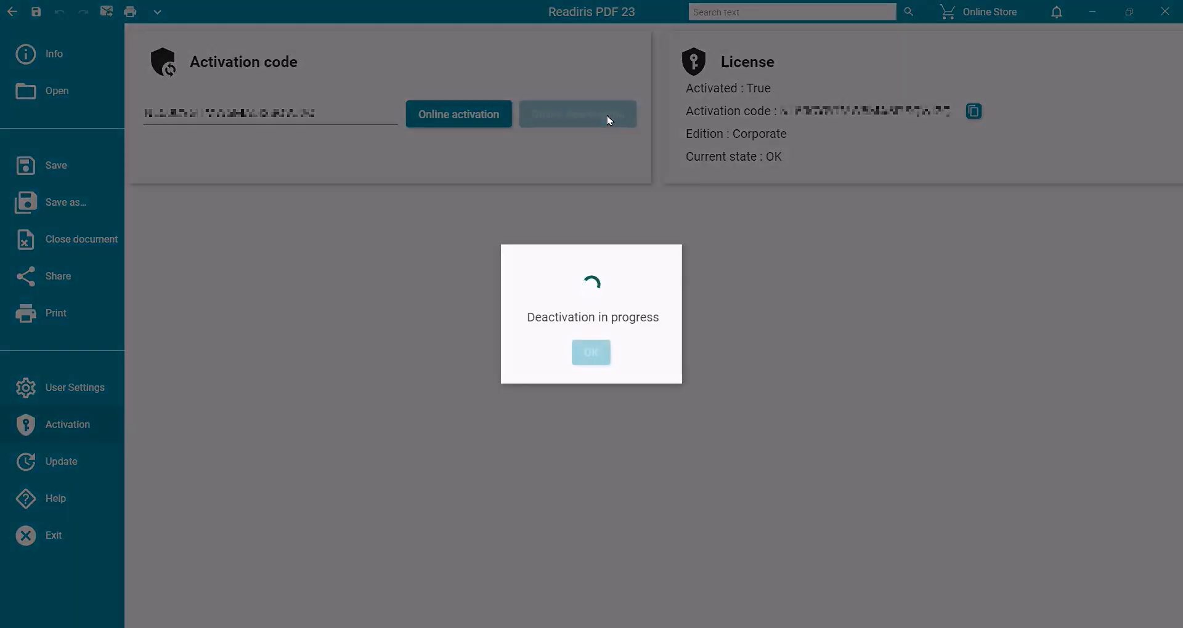
click(591, 352)
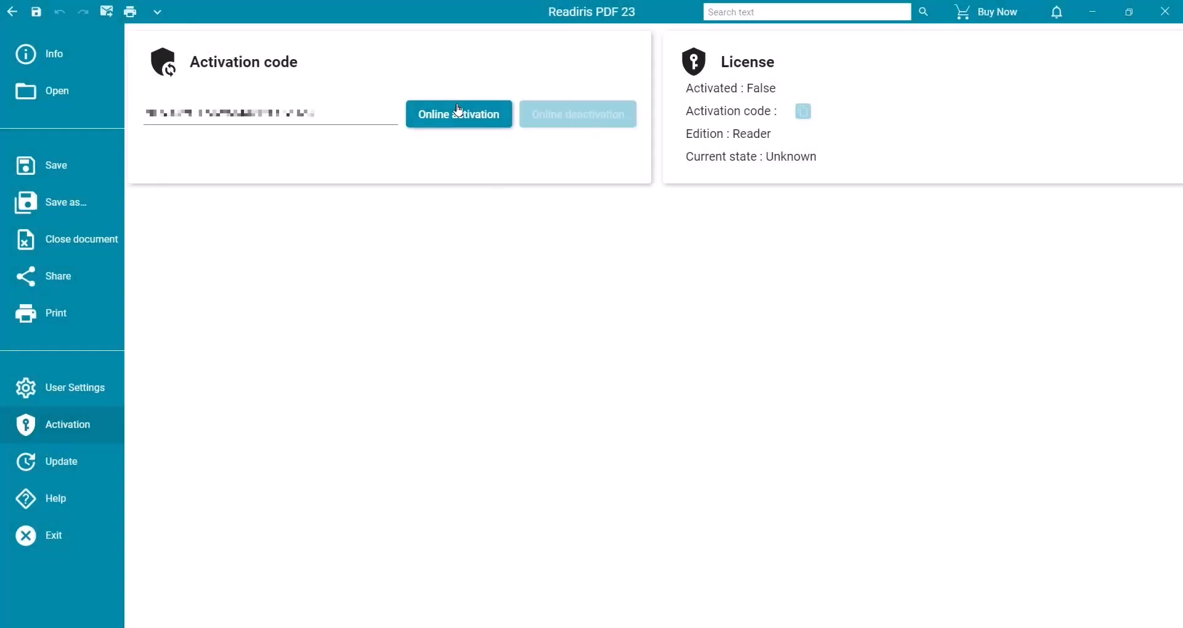
click(458, 114)
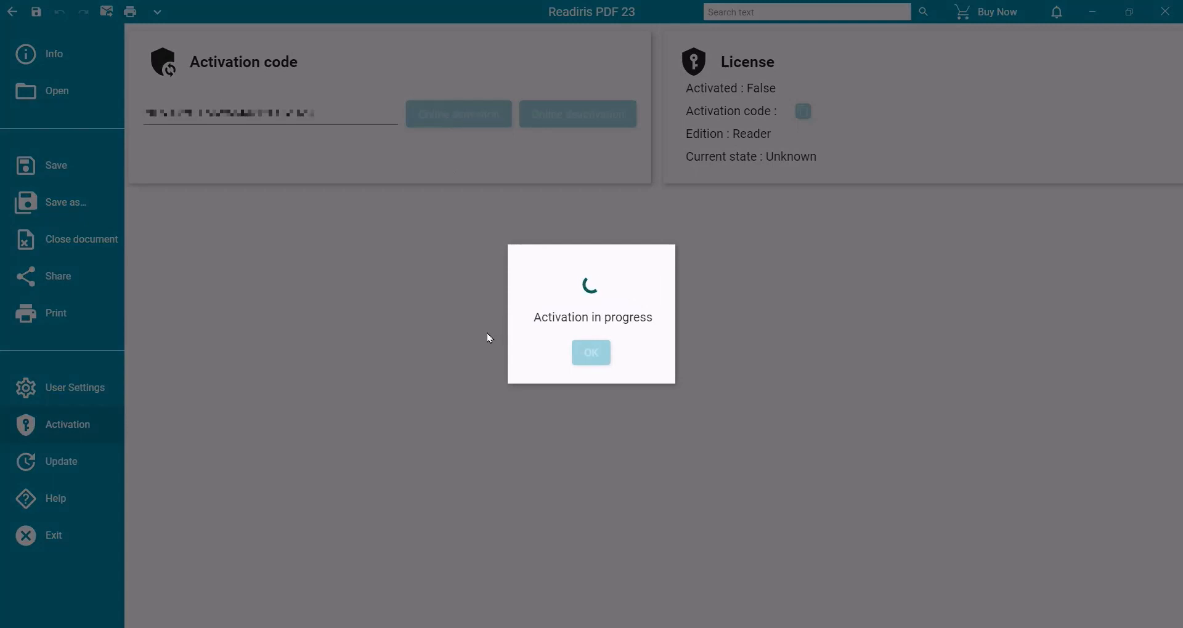
click(590, 352)
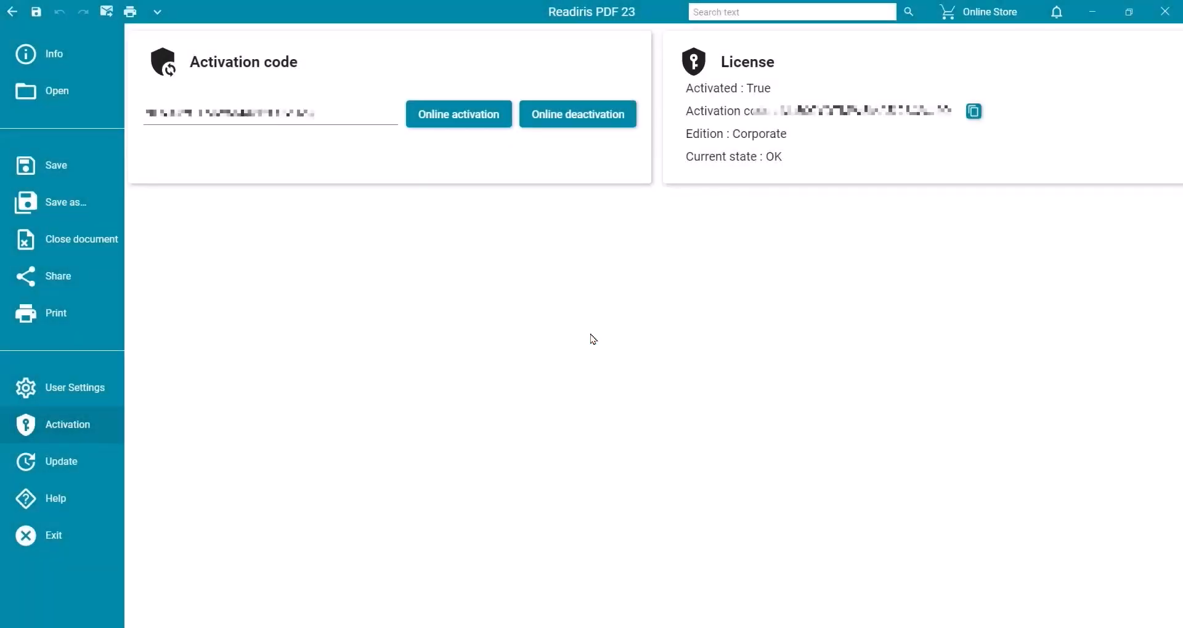